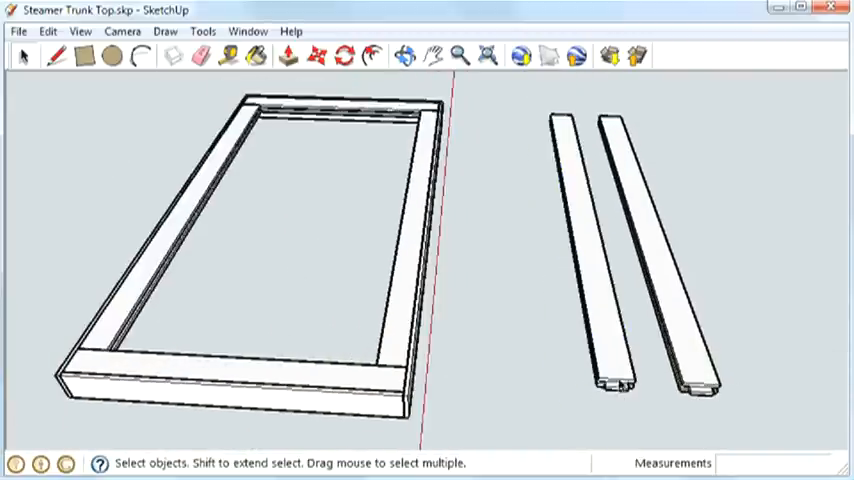
mouse_move(402, 320)
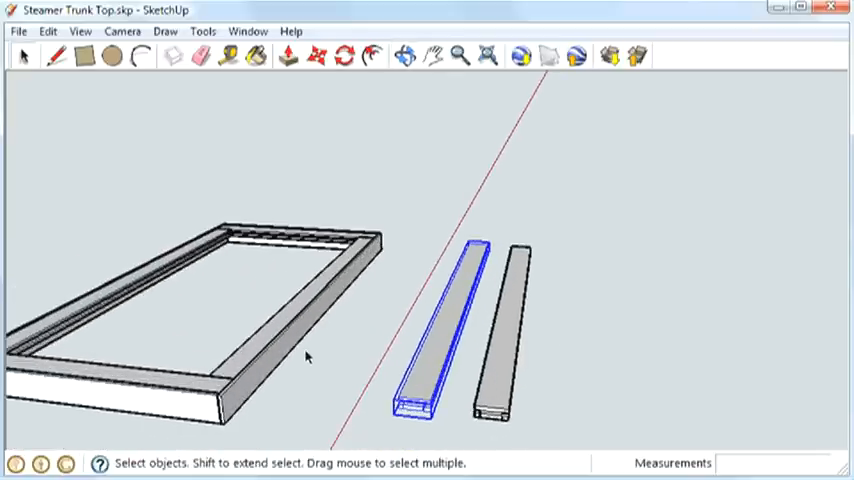
mouse_move(268, 362)
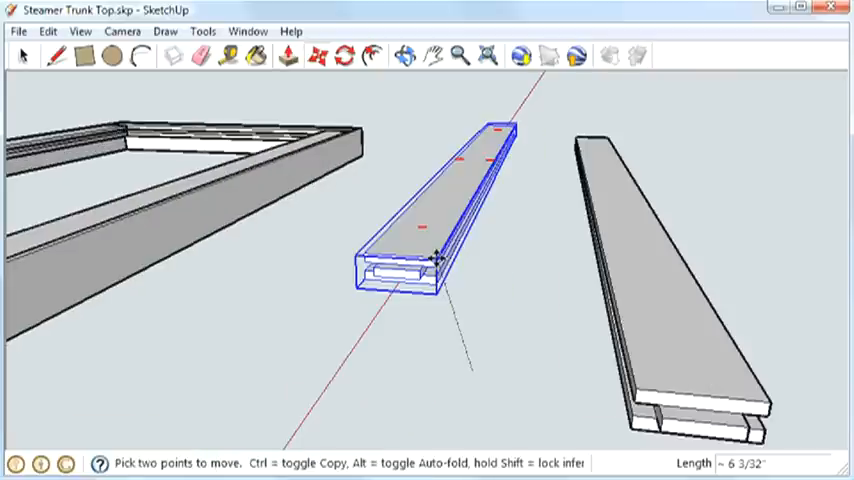
- Drag one rail into the frame opening, then select the remaining loose rail
drag(420, 260, 280, 285)
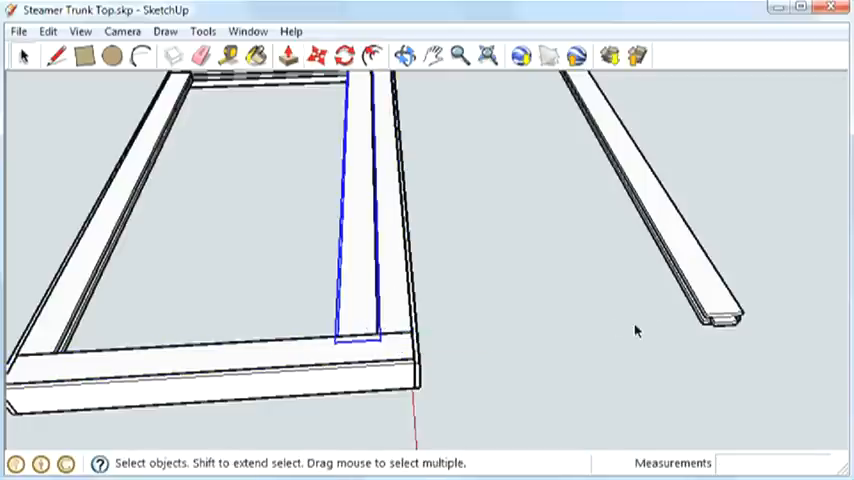
click(287, 55)
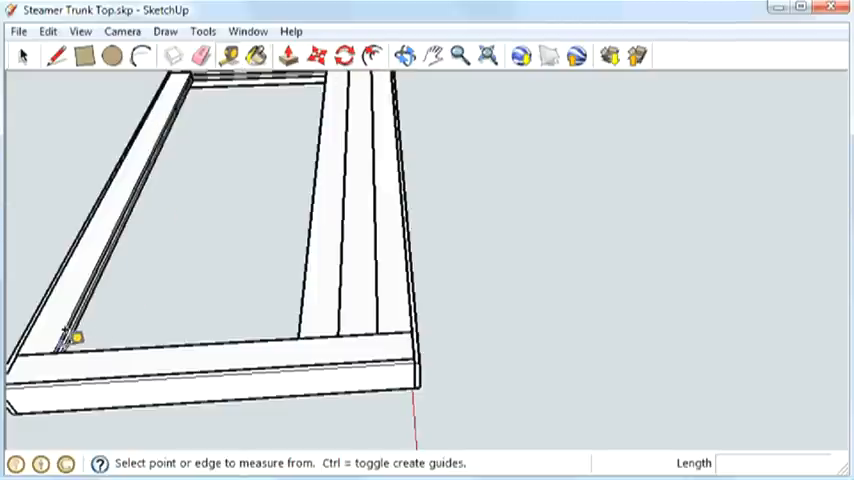
click(55, 350)
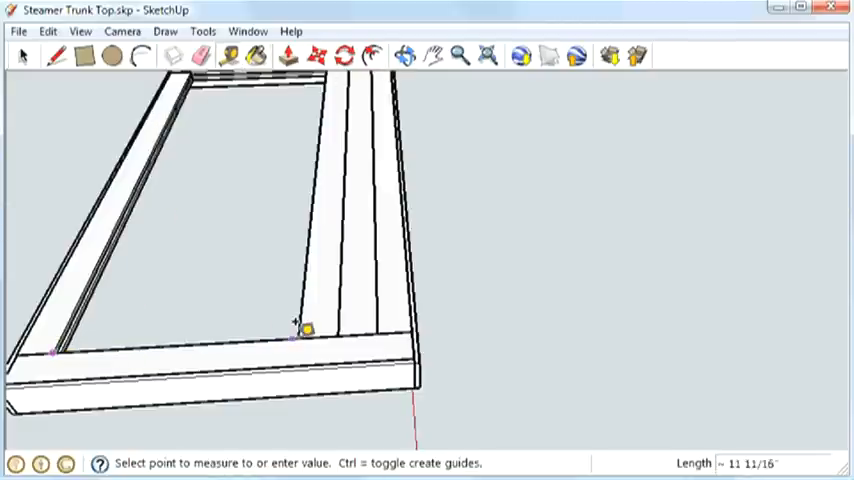
text(12")
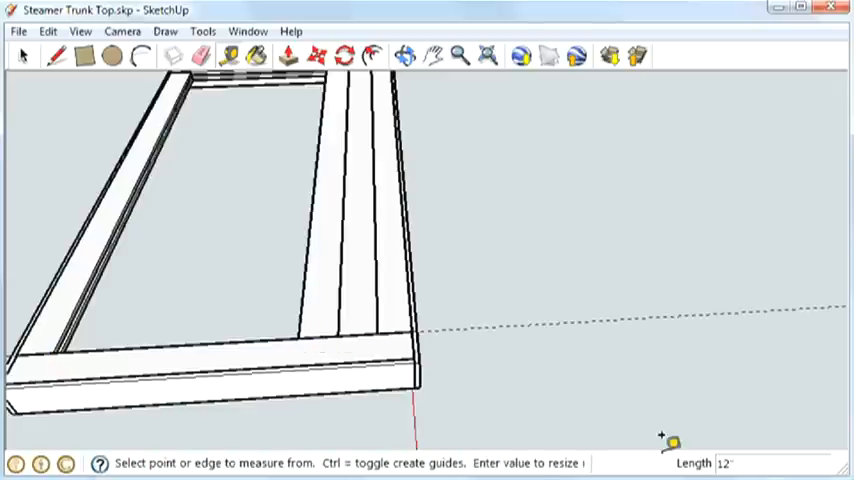
mouse_move(497, 333)
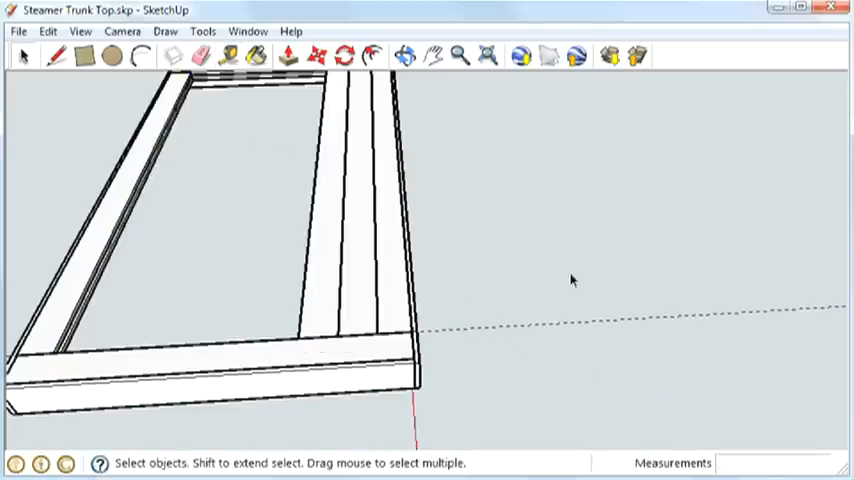
mouse_move(545, 333)
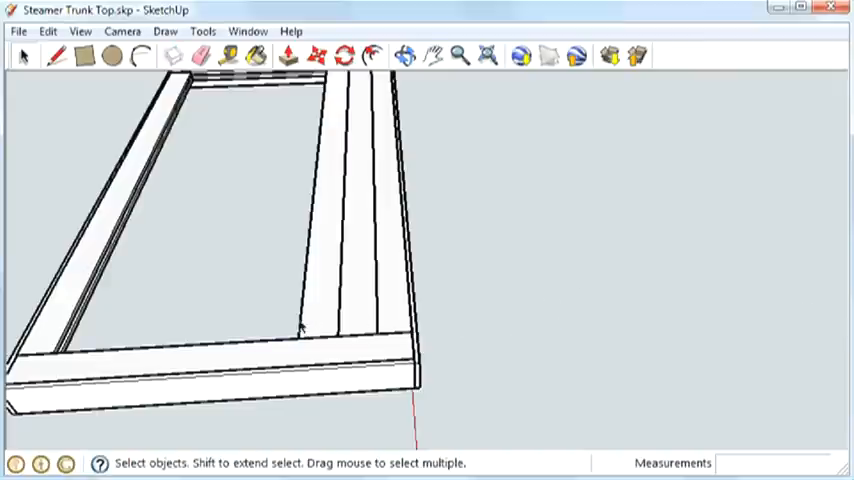
mouse_move(235, 184)
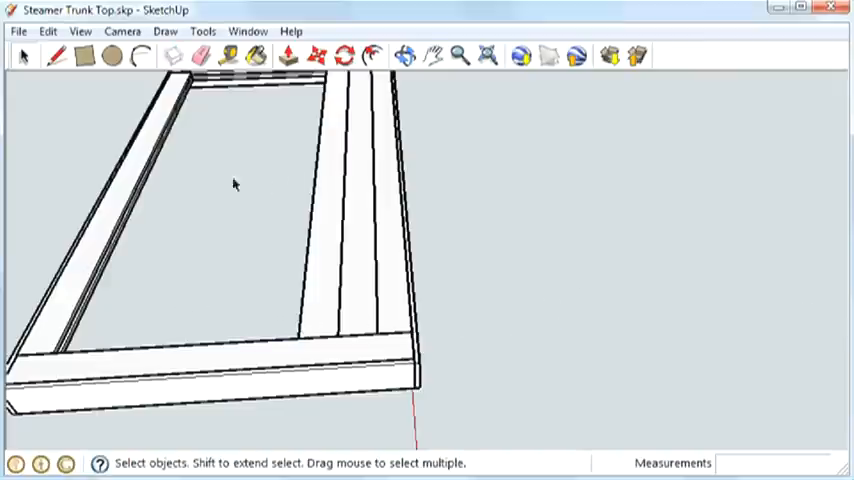
mouse_move(220, 95)
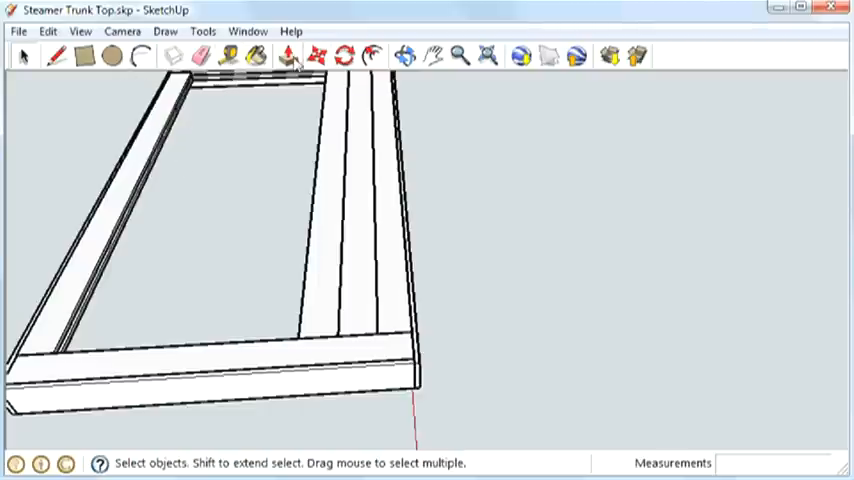
- Slide a rail inside the frame to its spot, leaving gaps between boards
click(287, 55)
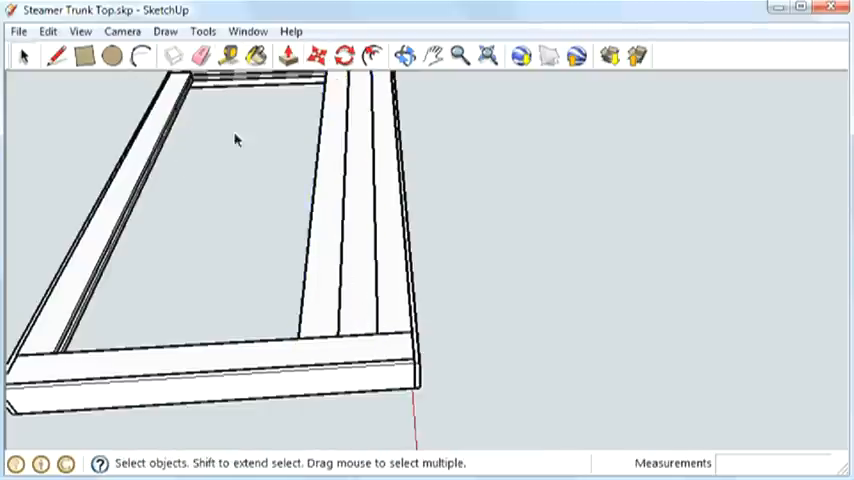
click(355, 200)
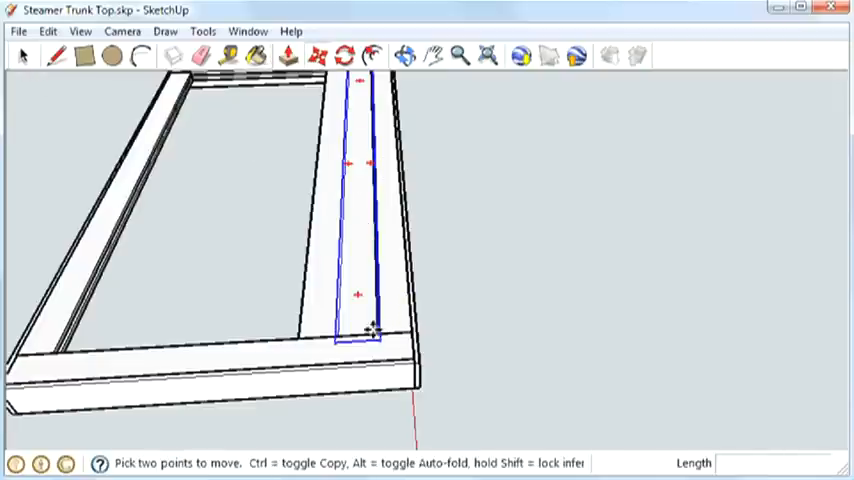
drag(358, 330, 148, 345)
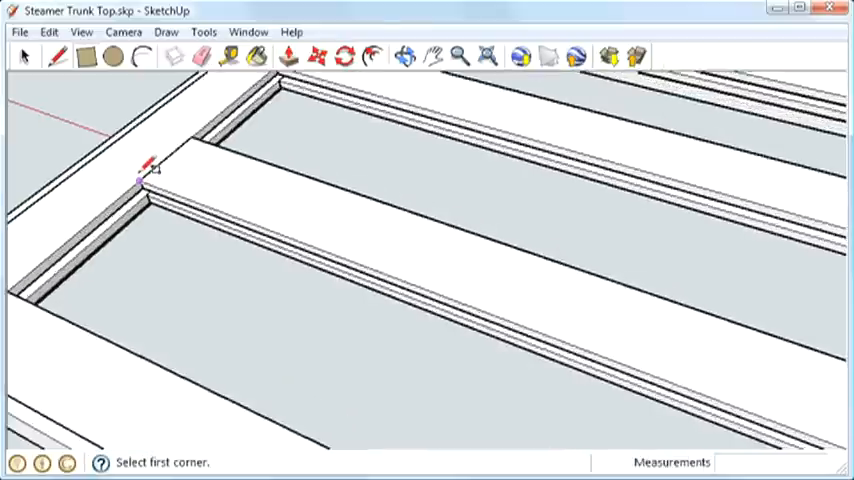
- Draw a rectangle filling one frame opening and move that face beside the frame
click(143, 177)
text(32", 4')
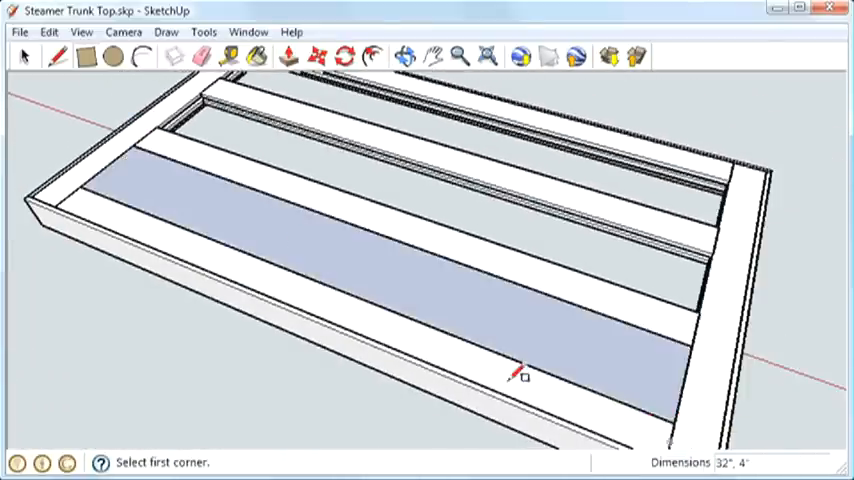
mouse_move(235, 220)
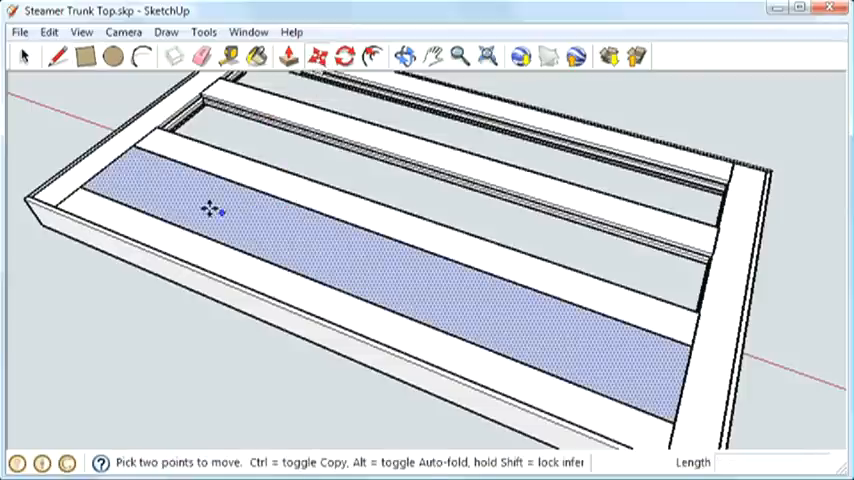
drag(210, 210, 360, 260)
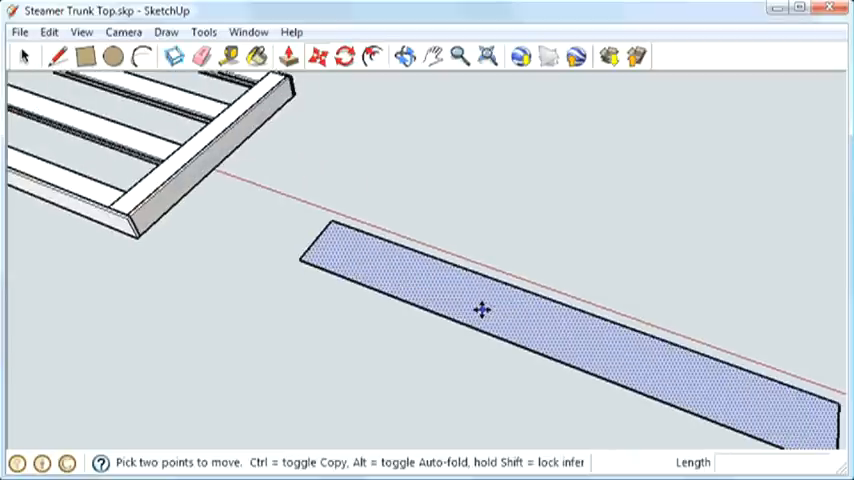
mouse_move(397, 260)
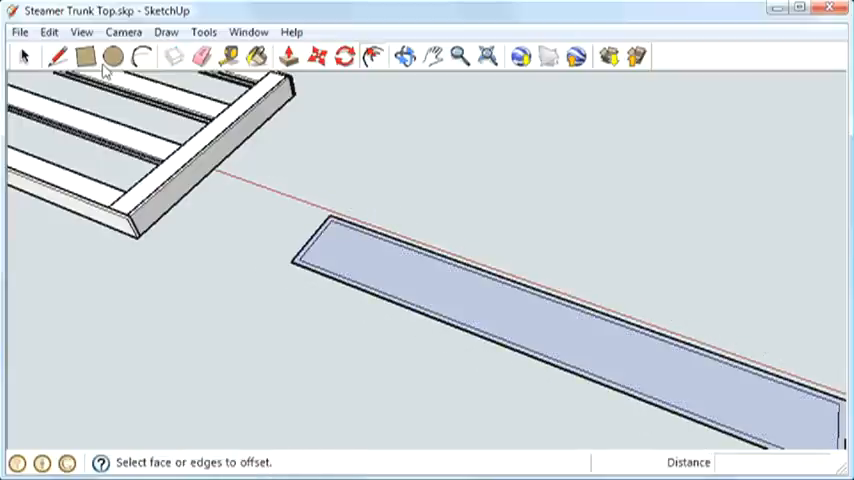
- Offset the panel face's outline slightly inward and select the face
click(24, 56)
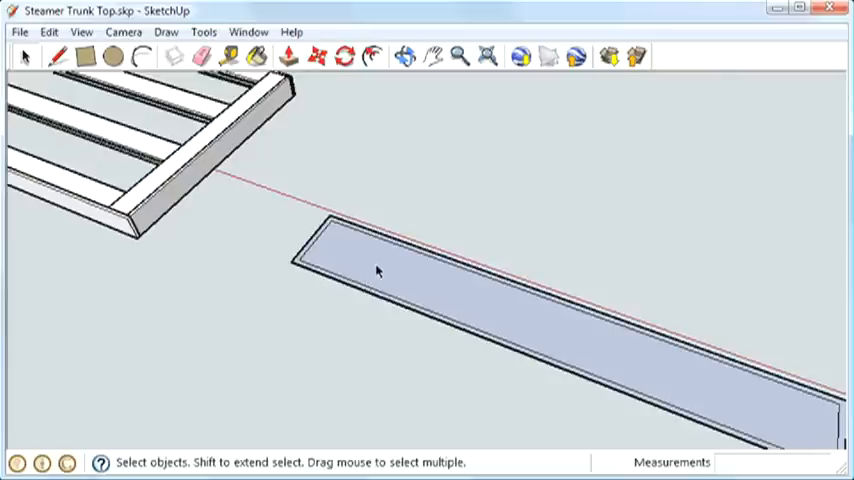
click(378, 271)
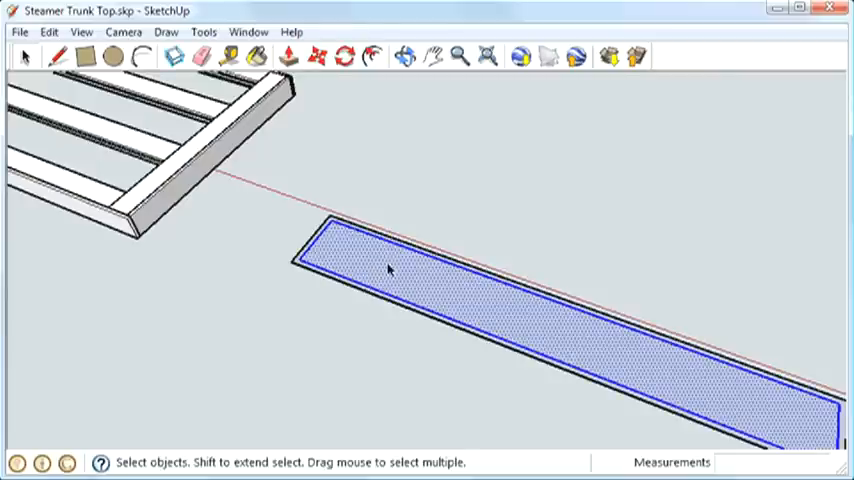
mouse_move(383, 258)
text(1/4")
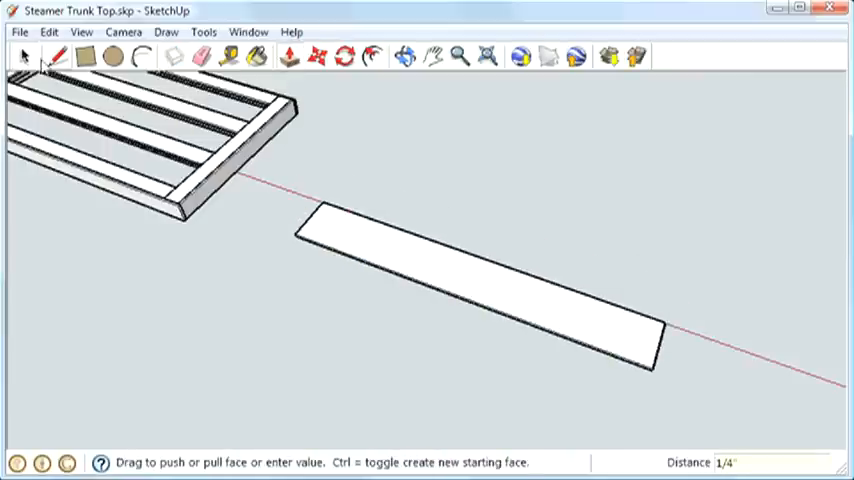
- Make the quarter-inch panel slab into a component named 'Panel'
right_click(355, 237)
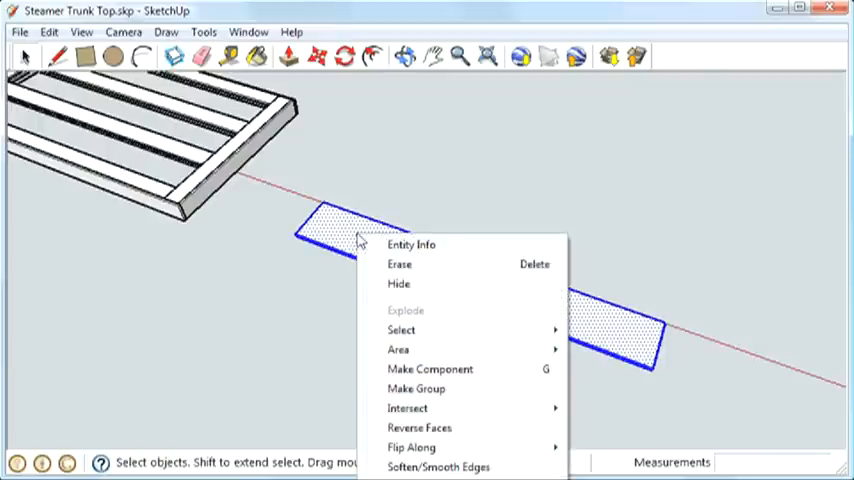
click(429, 369)
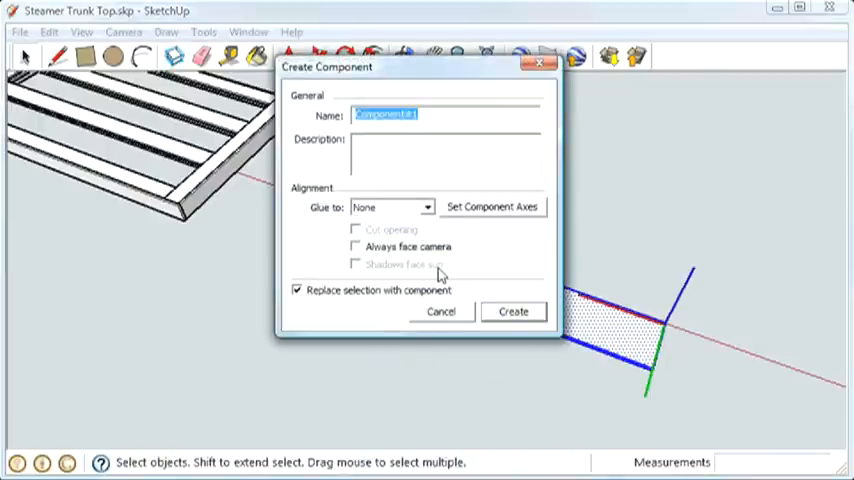
text(Panel)
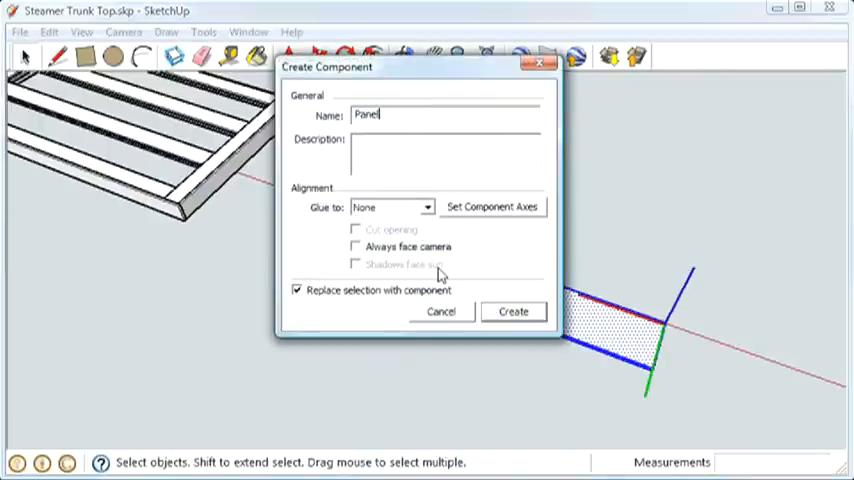
click(513, 311)
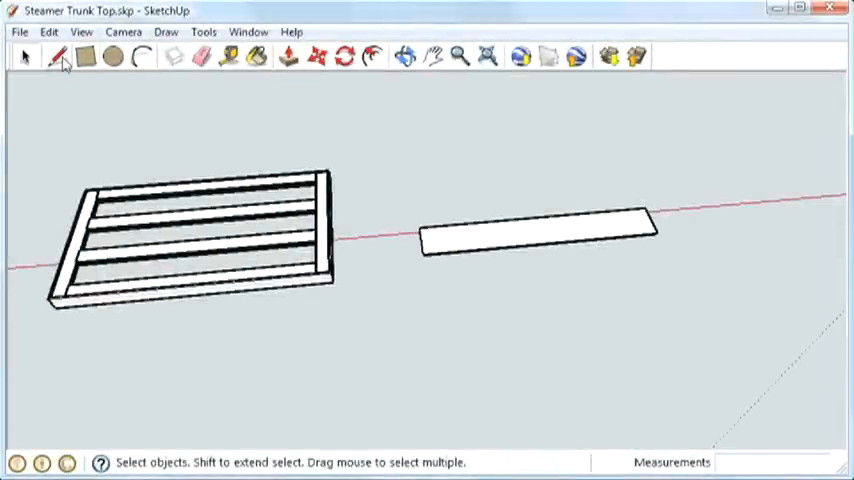
- Draw a quarter-inch measuring line from the rail corner along the Panel's edge
click(58, 56)
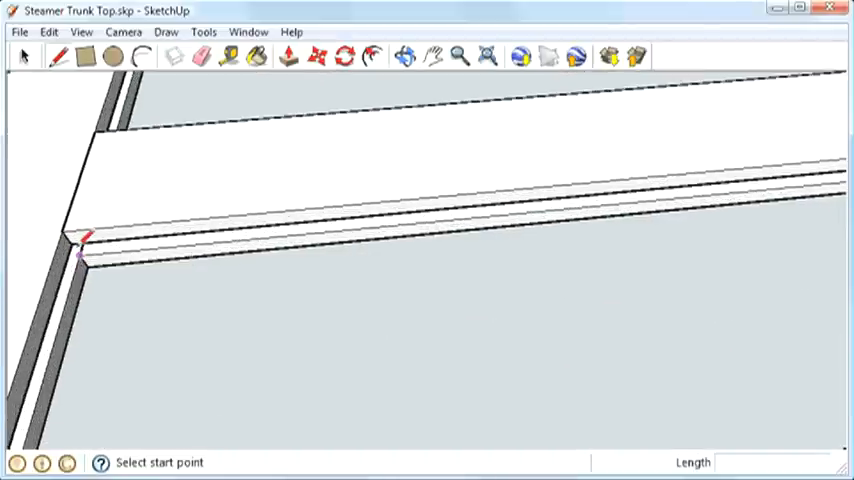
click(80, 245)
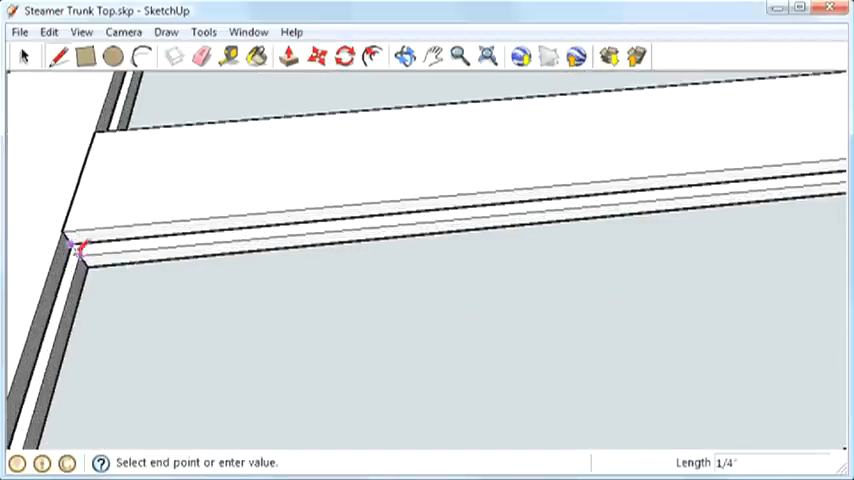
click(404, 56)
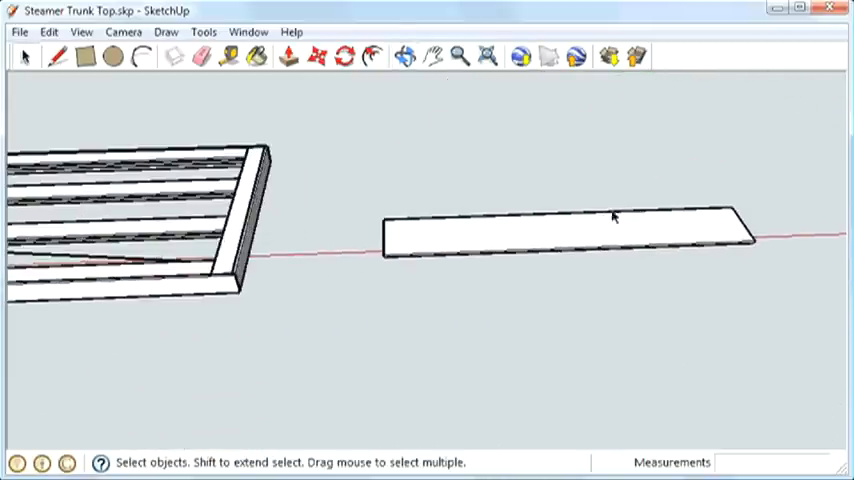
click(57, 56)
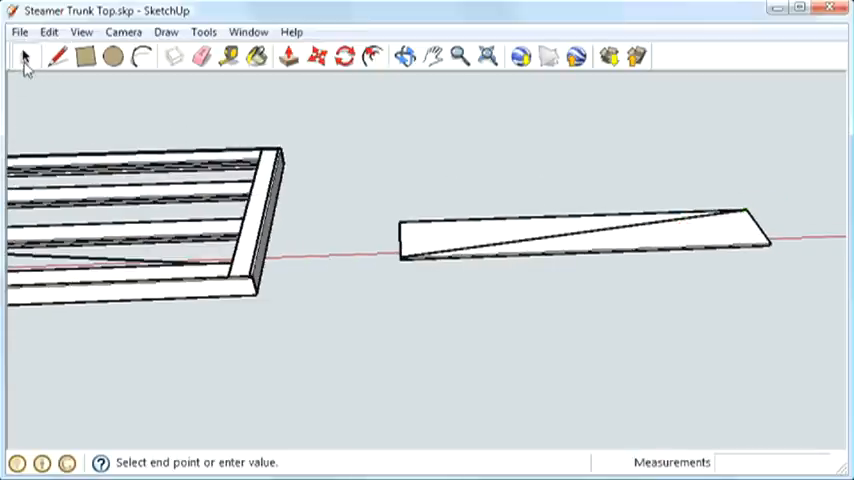
- Finish the corner-to-corner diagonal on the Panel and move it toward the frame
click(24, 57)
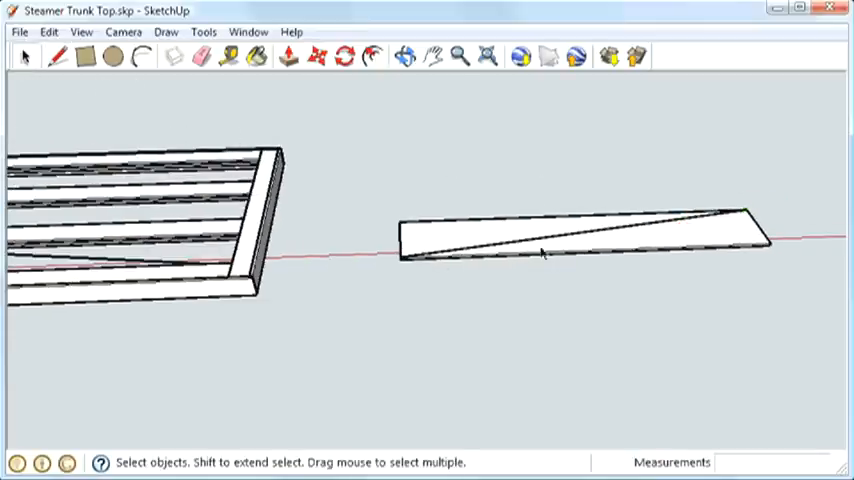
mouse_move(422, 238)
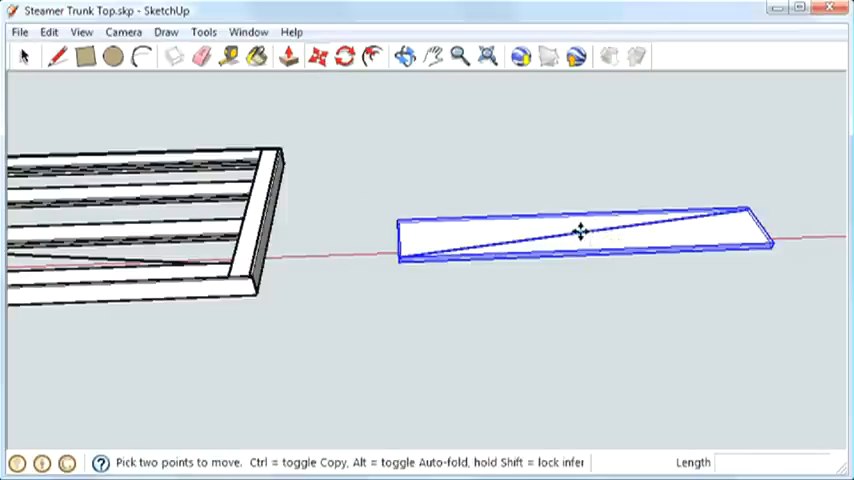
drag(580, 235, 340, 240)
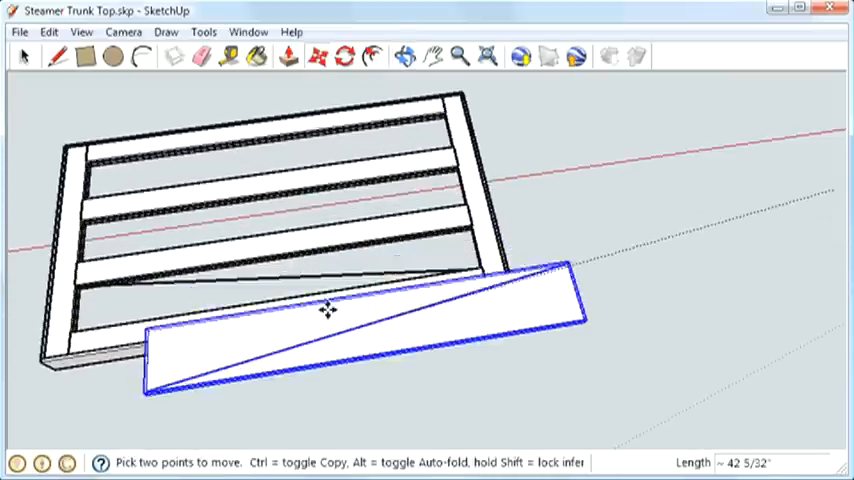
- Drop the Panel into the lowest frame opening and erase its diagonal guide line
drag(328, 310, 280, 245)
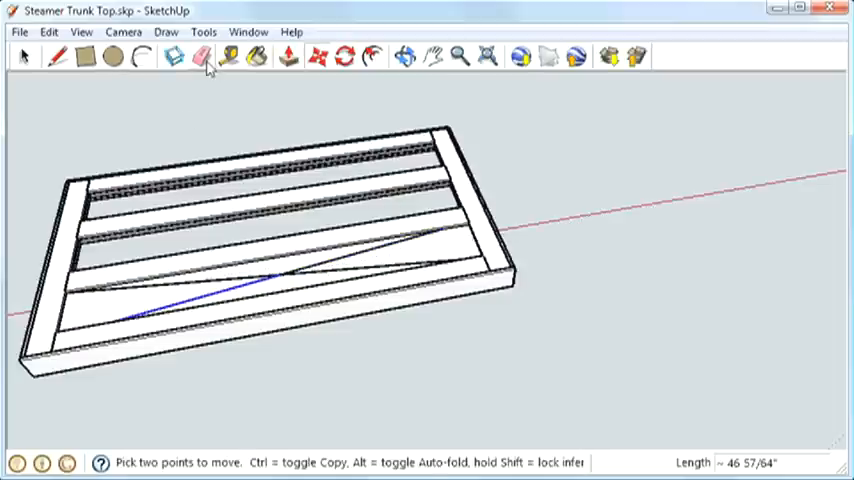
click(200, 57)
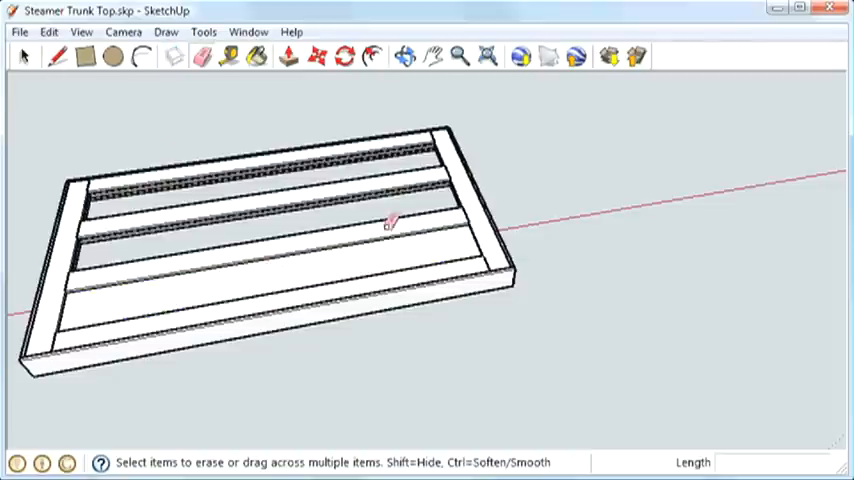
click(24, 56)
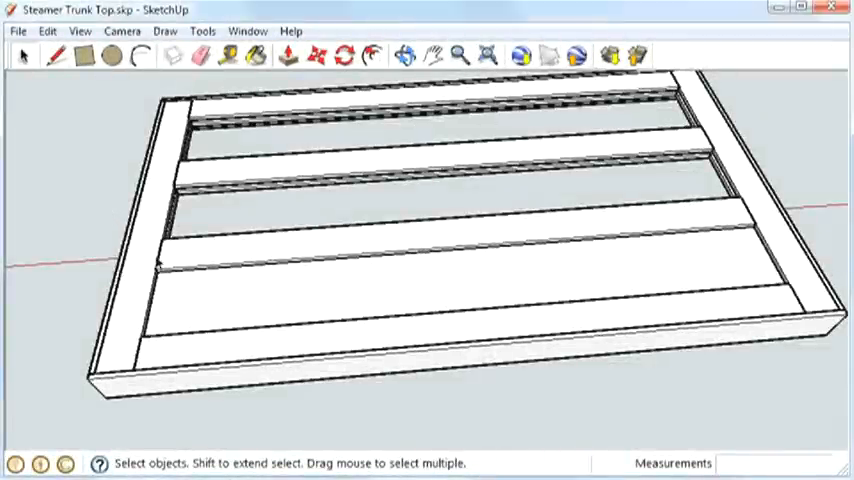
mouse_move(429, 288)
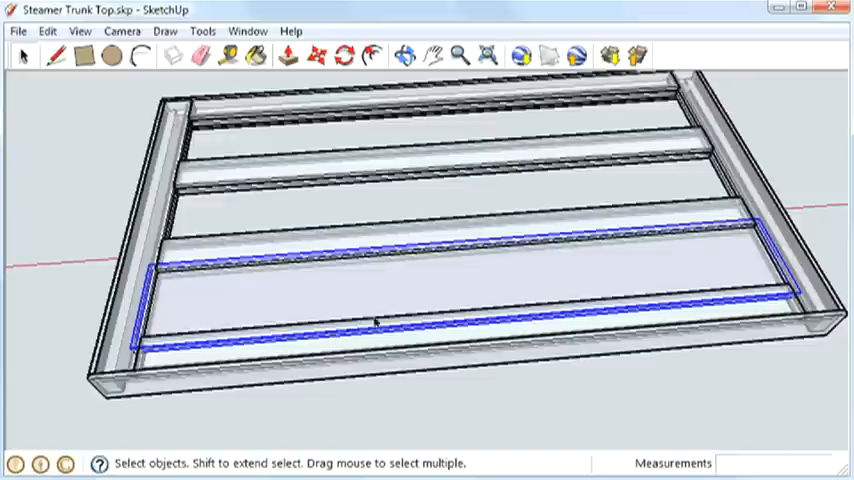
- Copy the placed Panel into the middle and top frame openings
click(79, 30)
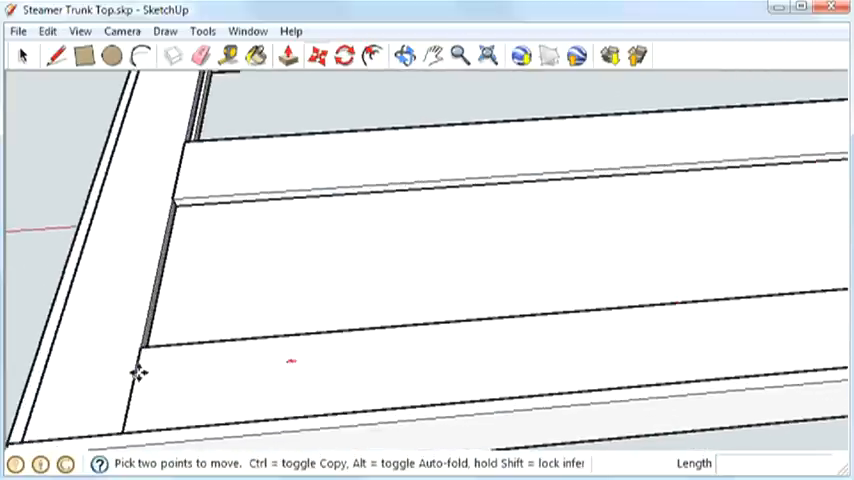
mouse_move(137, 347)
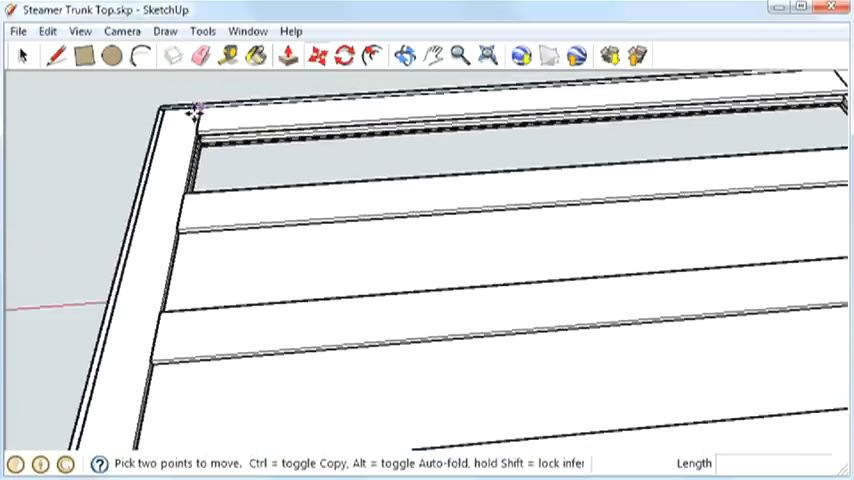
mouse_move(155, 310)
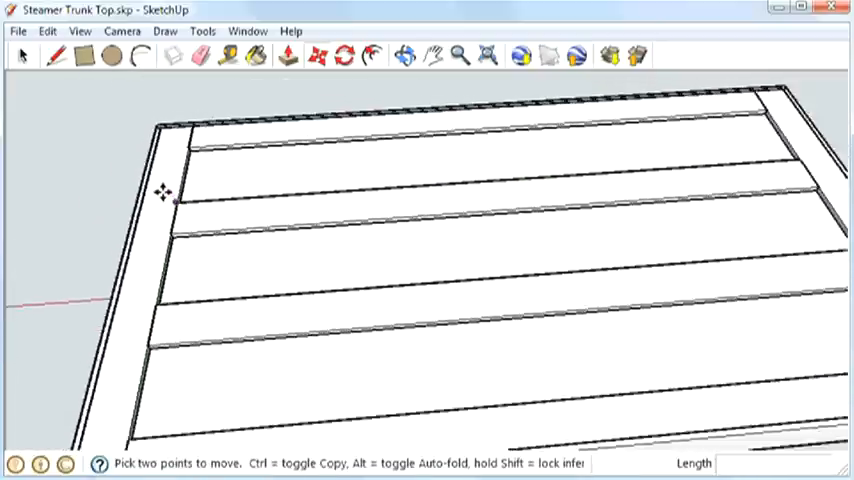
click(20, 57)
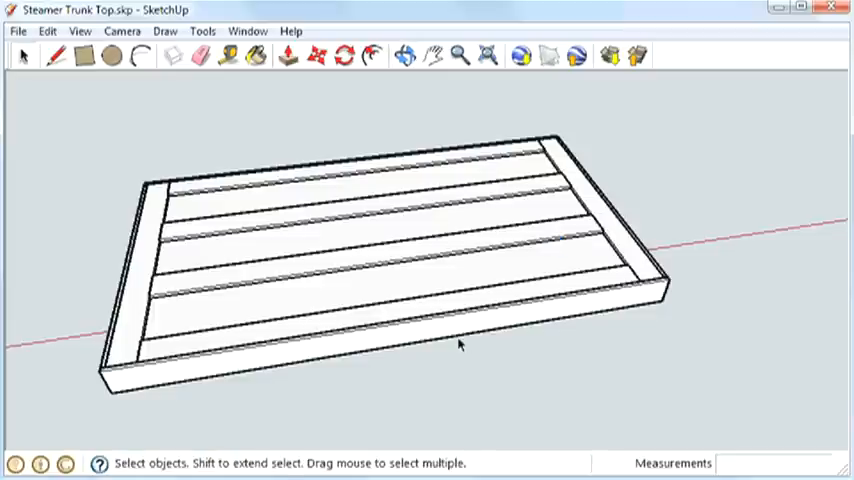
mouse_move(295, 287)
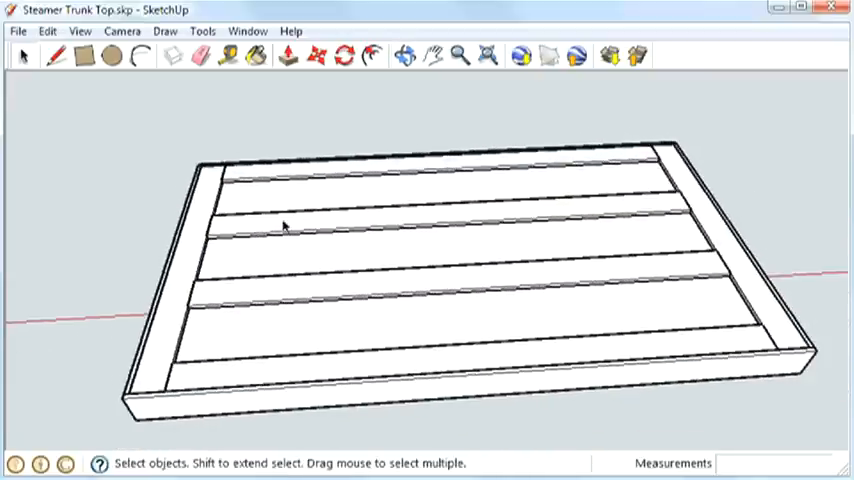
mouse_move(360, 281)
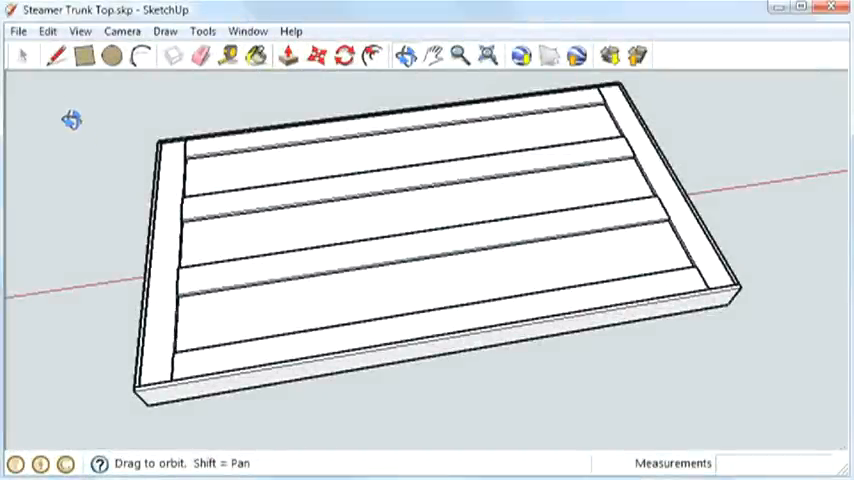
mouse_move(95, 163)
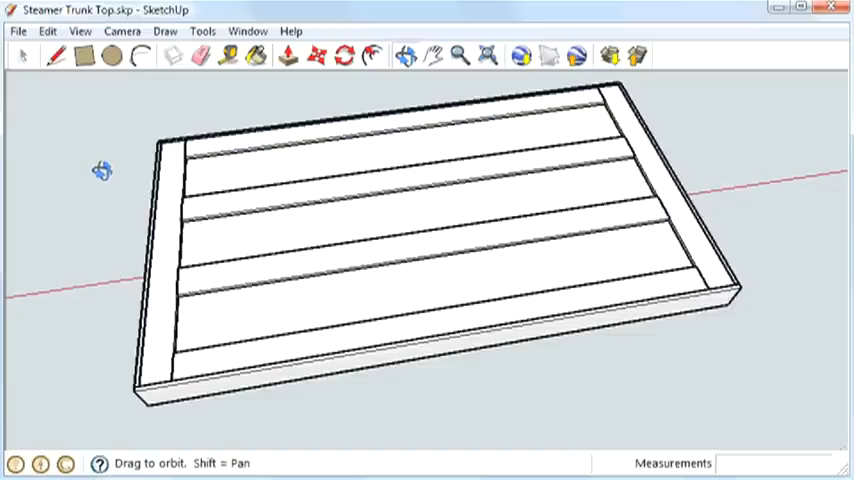
mouse_move(156, 87)
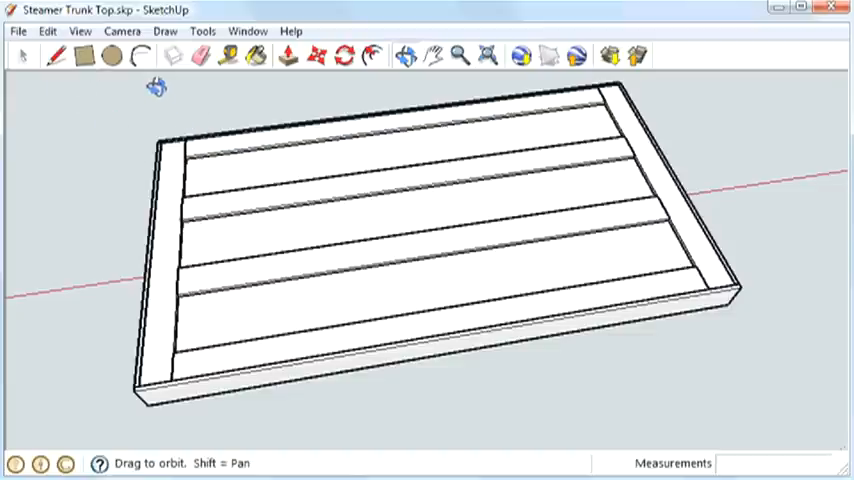
click(203, 30)
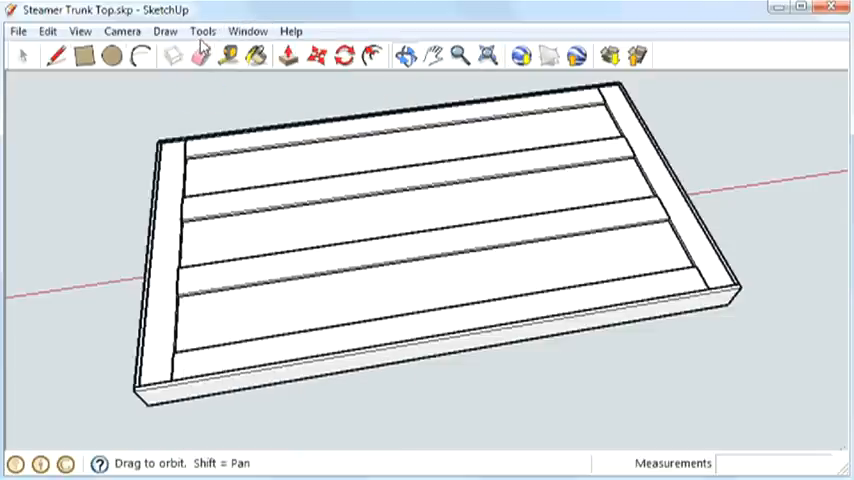
- Add 19 1/2" width and 32" length dimensions to the trunk top
click(203, 31)
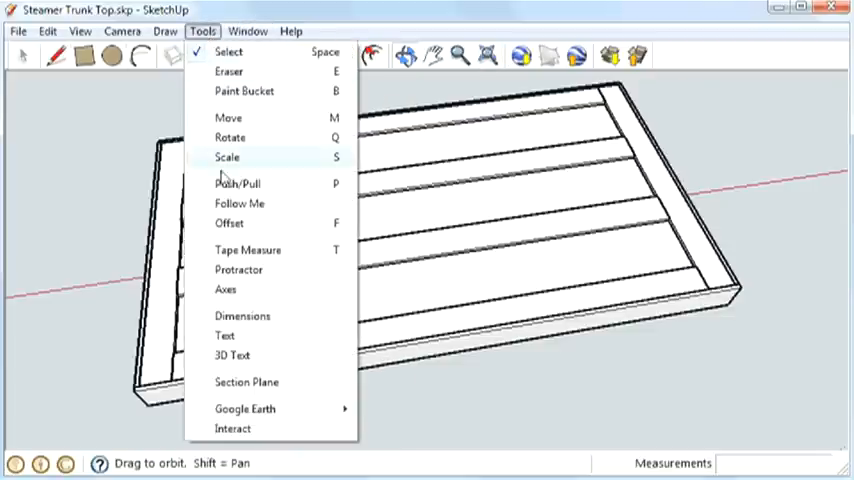
mouse_move(243, 316)
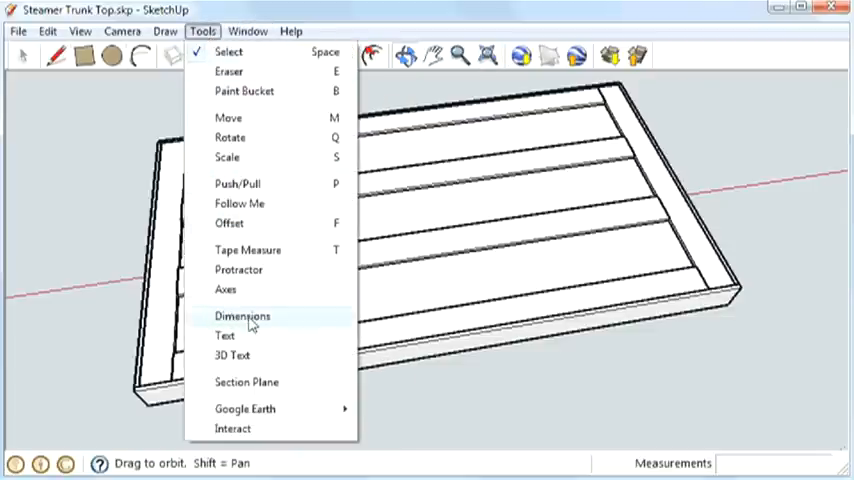
click(242, 316)
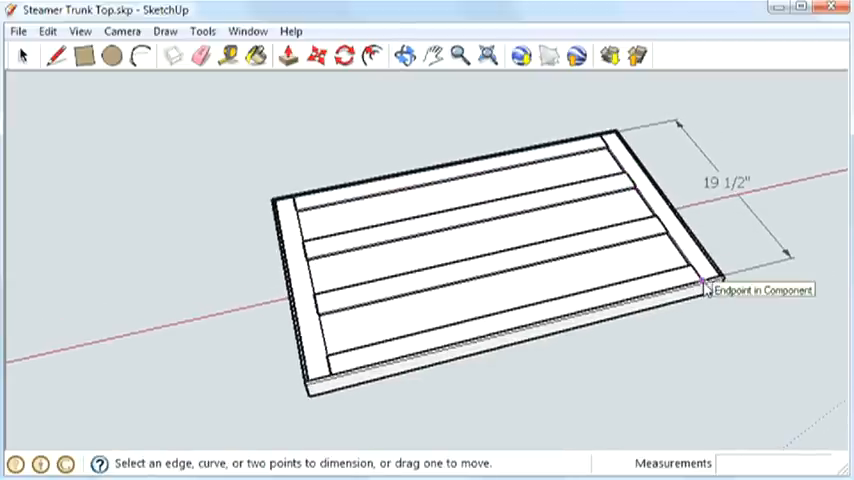
click(705, 288)
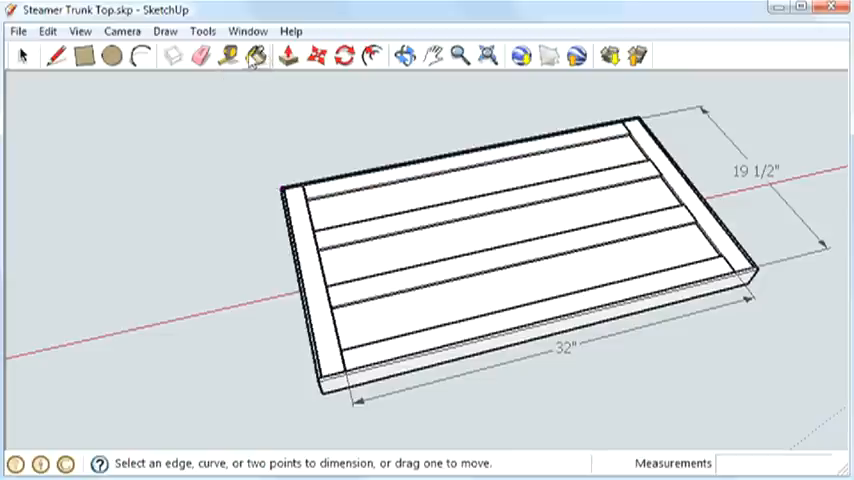
click(20, 55)
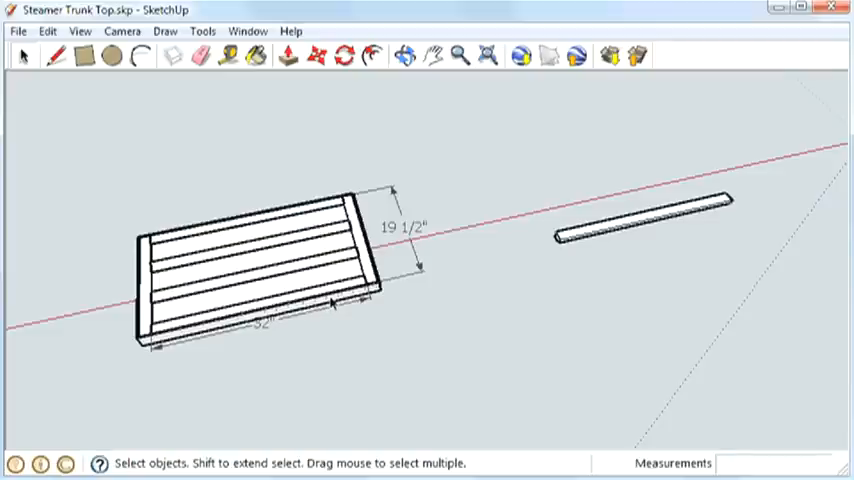
mouse_move(377, 318)
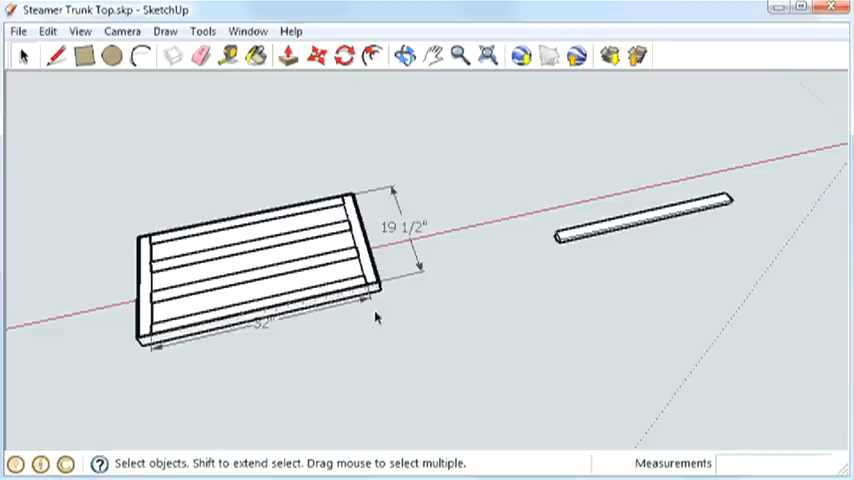